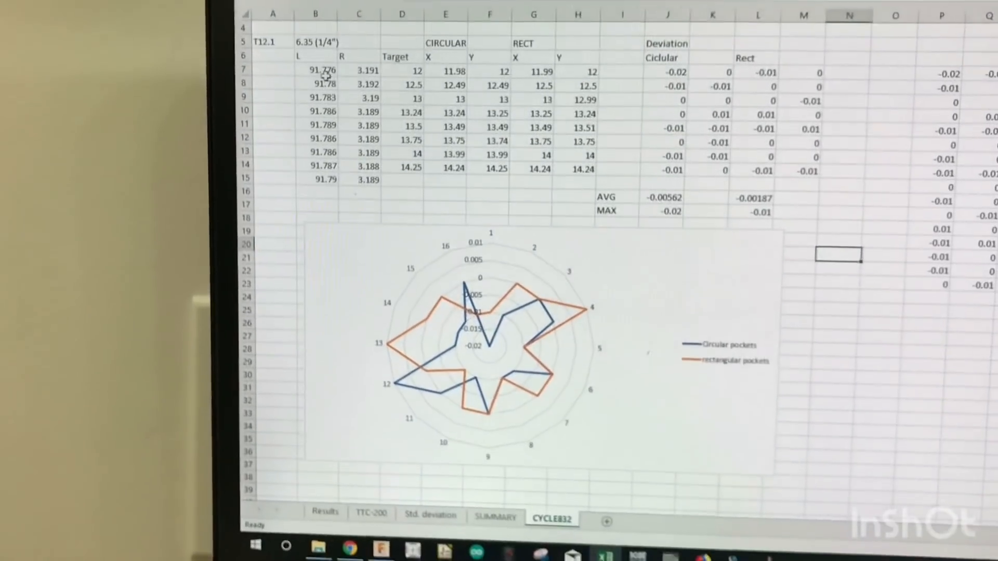
# - Scroll up to view the Results sheet's circular versus rectangular pocket deviation radar chart
pyautogui.scroll(3)
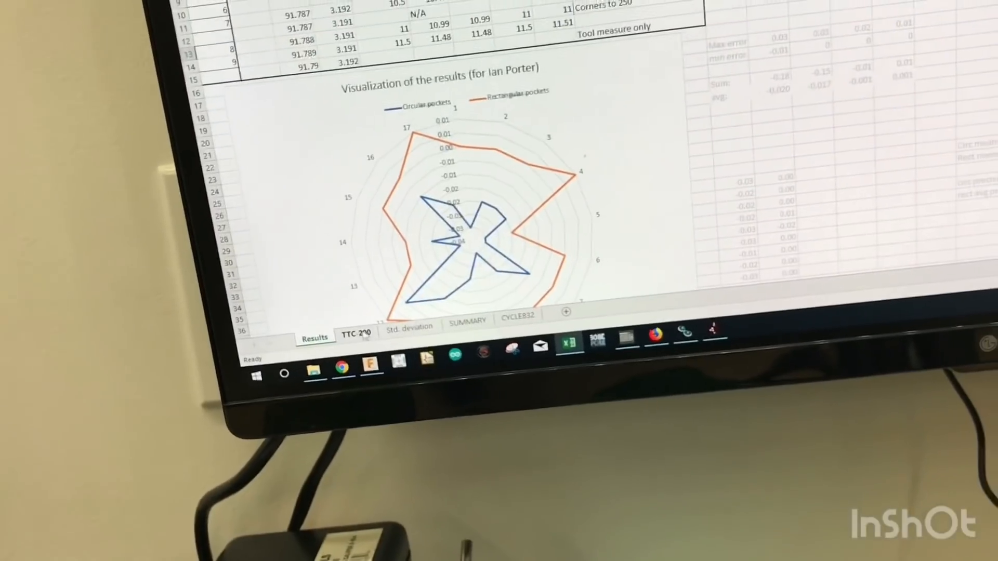
pyautogui.scroll(3)
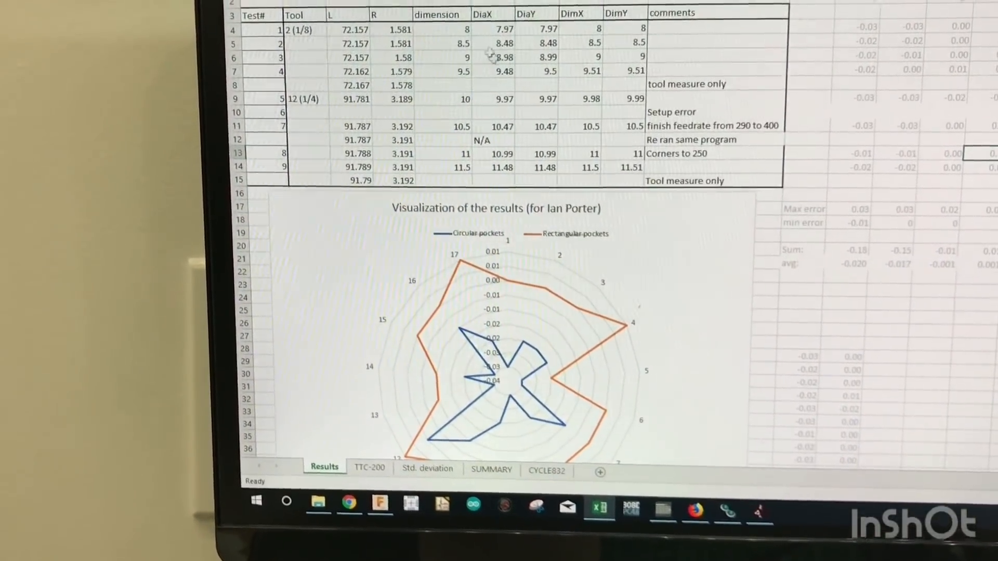
pyautogui.scroll(3)
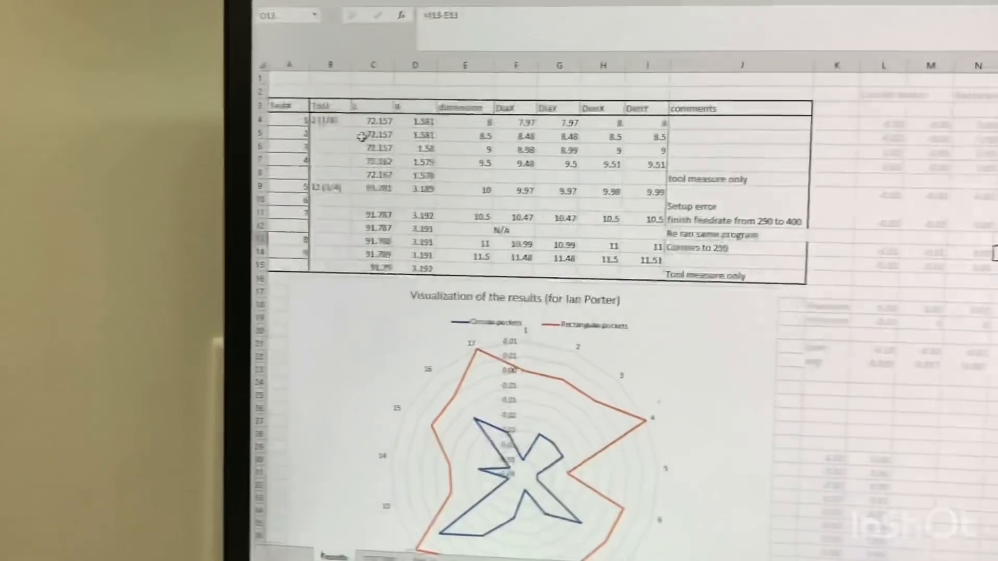
pyautogui.scroll(-3)
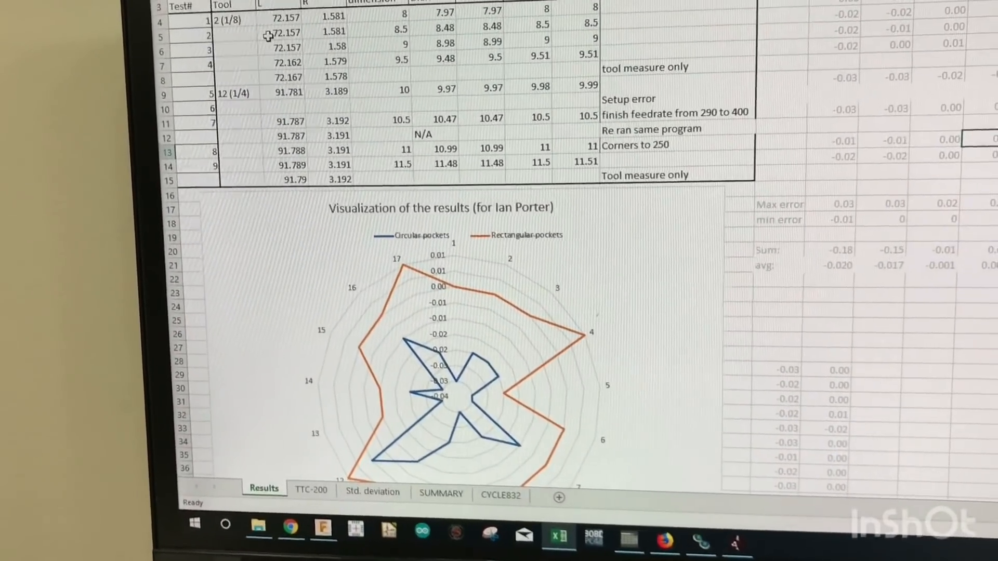
pyautogui.scroll(3)
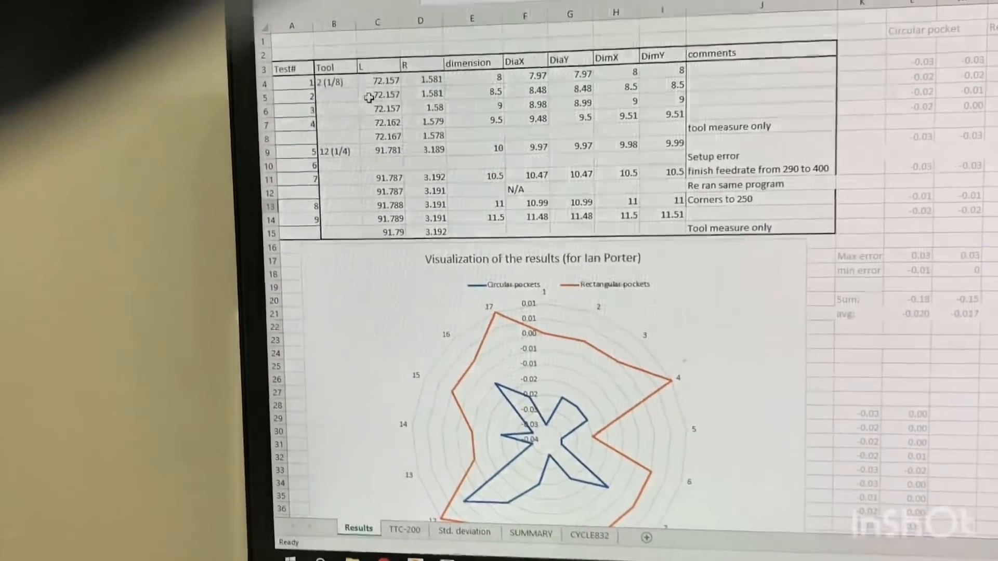
# - Review the Results sheet, then reach the SUMMARY of pocket accuracy, precision and tool repeatability
pyautogui.scroll(-3)
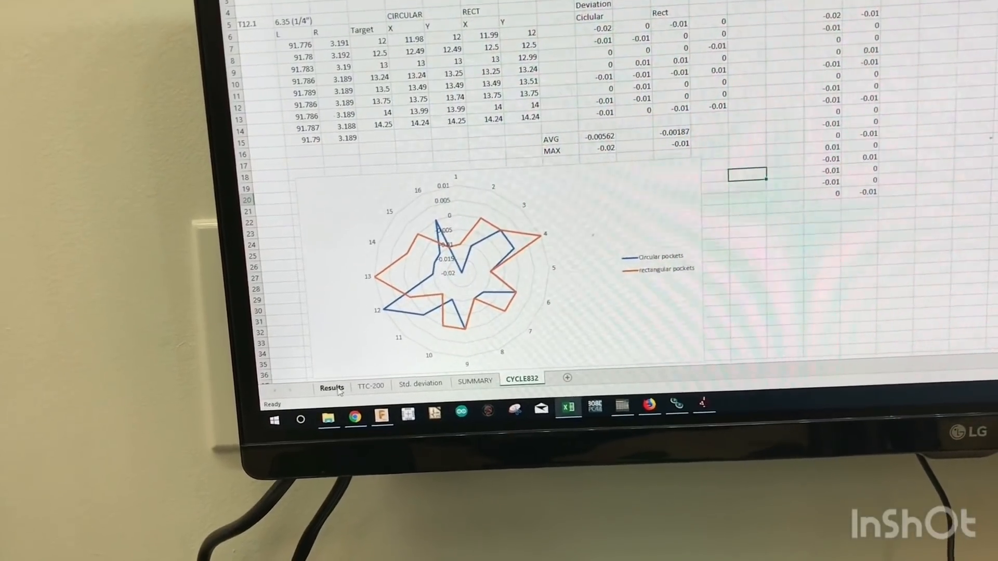
pyautogui.click(331, 387)
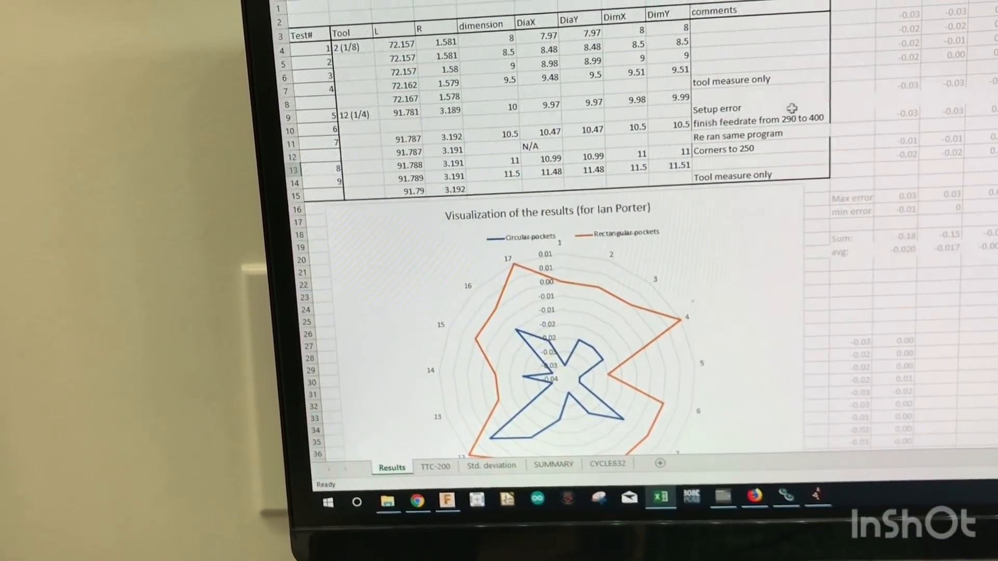
pyautogui.scroll(-3)
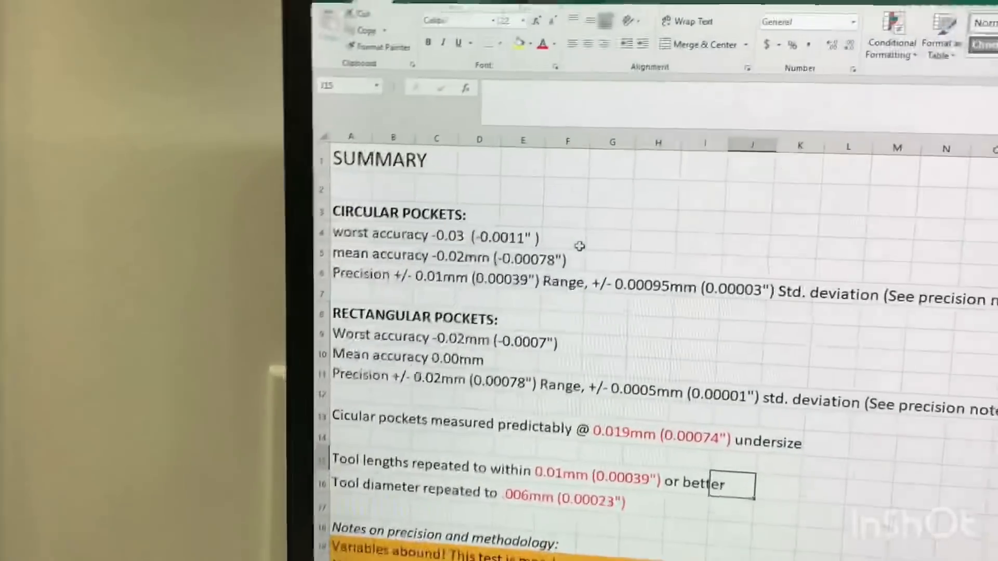
pyautogui.scroll(-3)
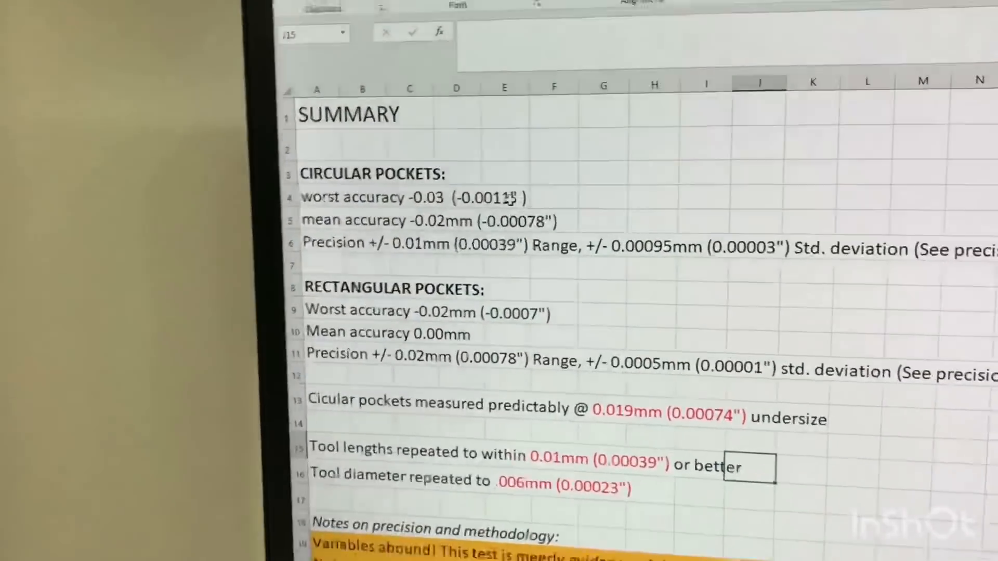
pyautogui.scroll(-3)
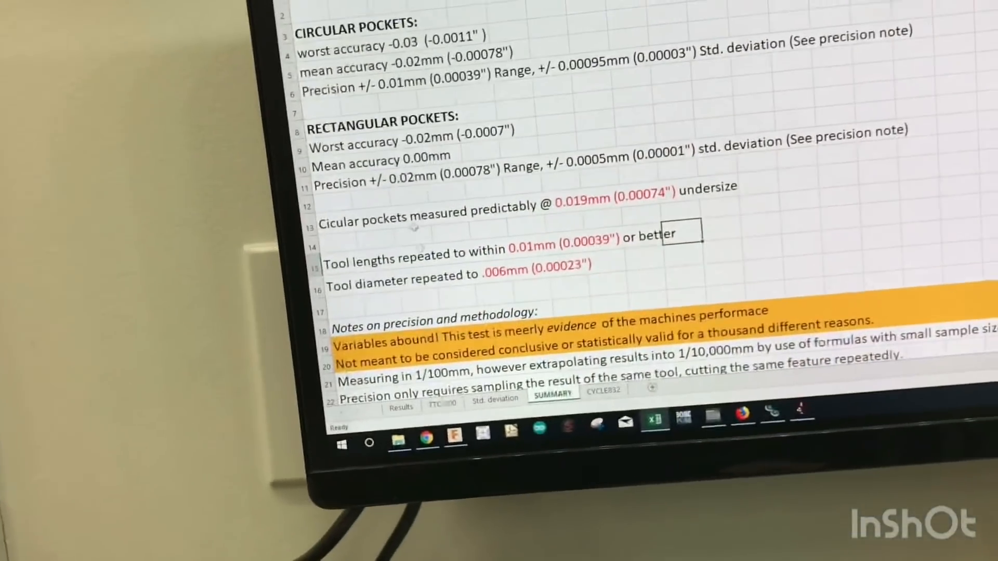
pyautogui.click(496, 397)
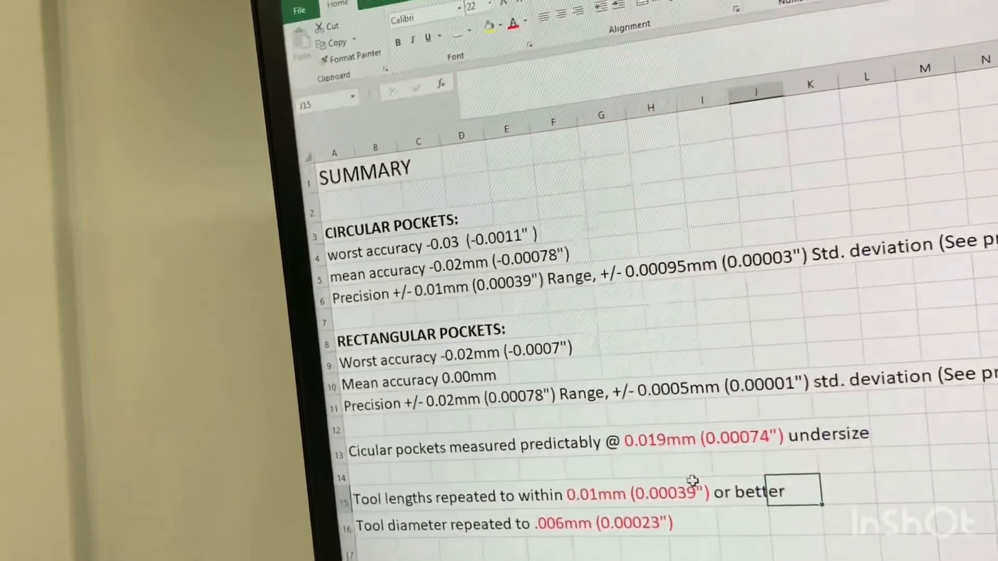
pyautogui.scroll(-3)
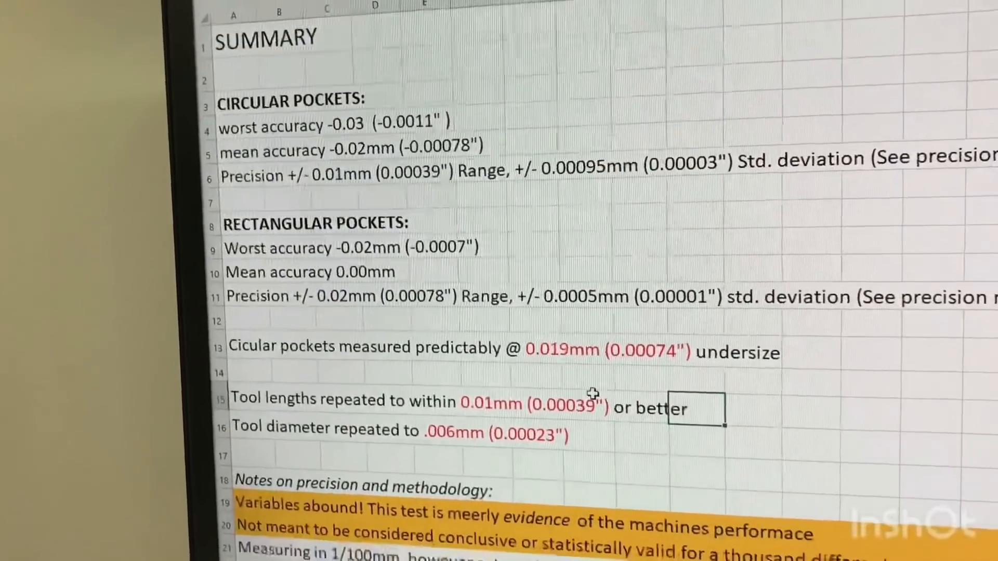
pyautogui.scroll(-3)
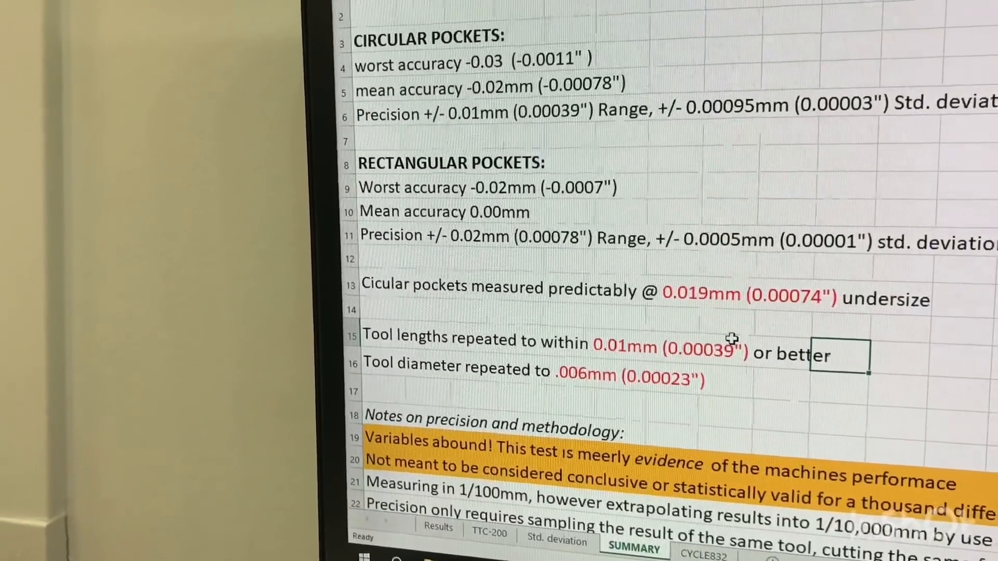